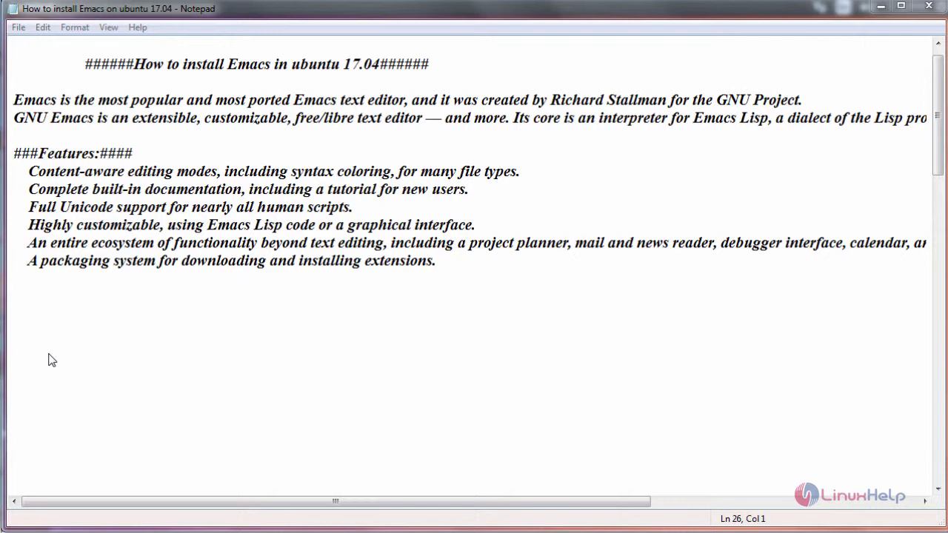
Break the Emacs description after 'Emacs Lisp,' so 'a dialect of the Lisp programming language' starts a new line.
{"action": "left_click", "coordinate": [776, 118]}
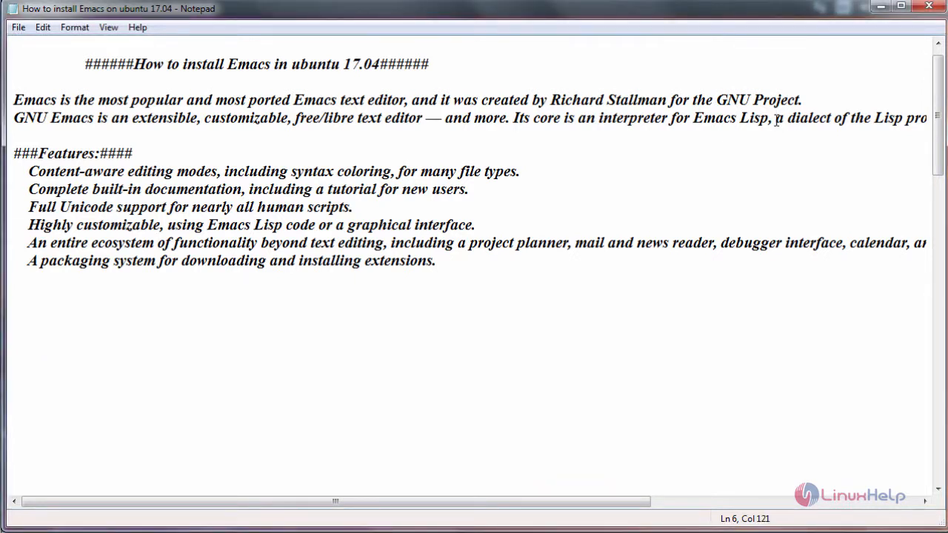
{"action": "key", "text": "enter"}
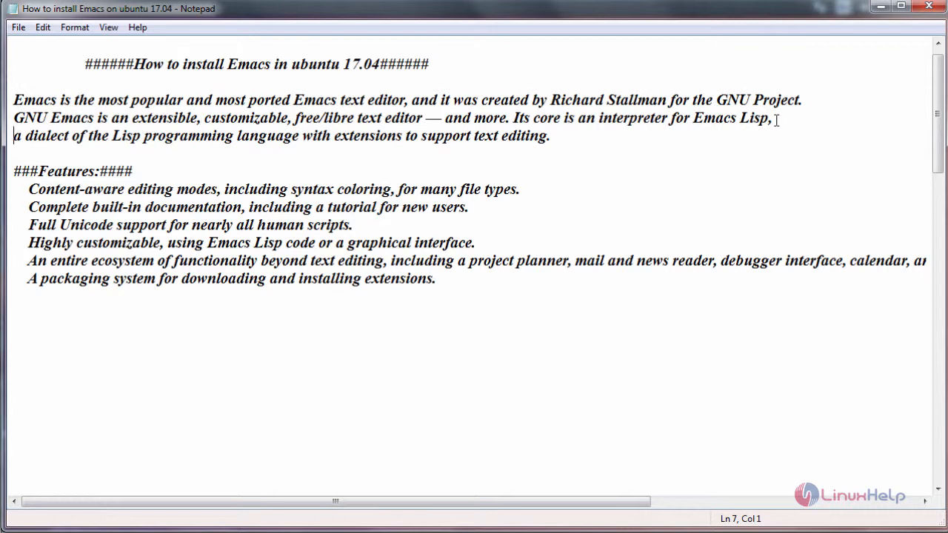
{"action": "mouse_move", "coordinate": [725, 31]}
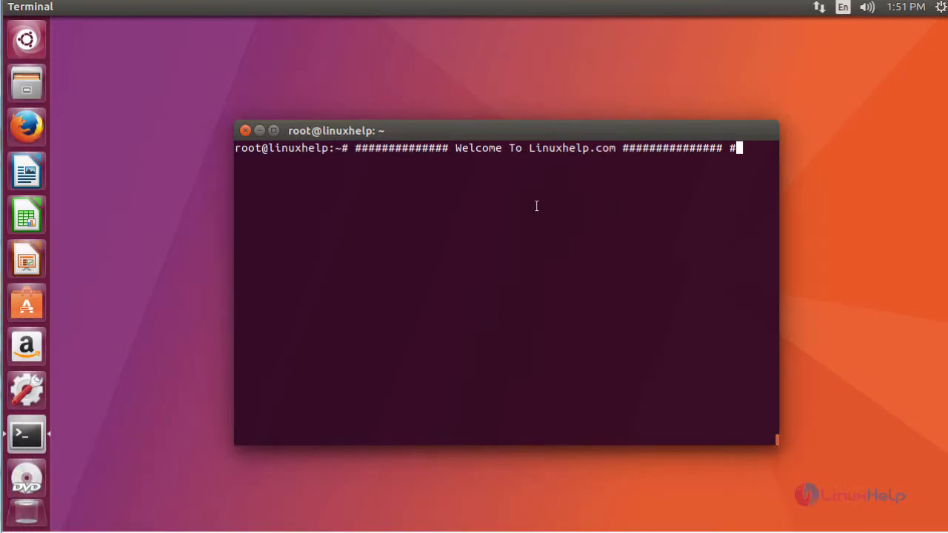
Add the ppa:kelleyk/emacs repository with add-apt-repository and confirm importing its signing key.
{"action": "type", "text": "#"}
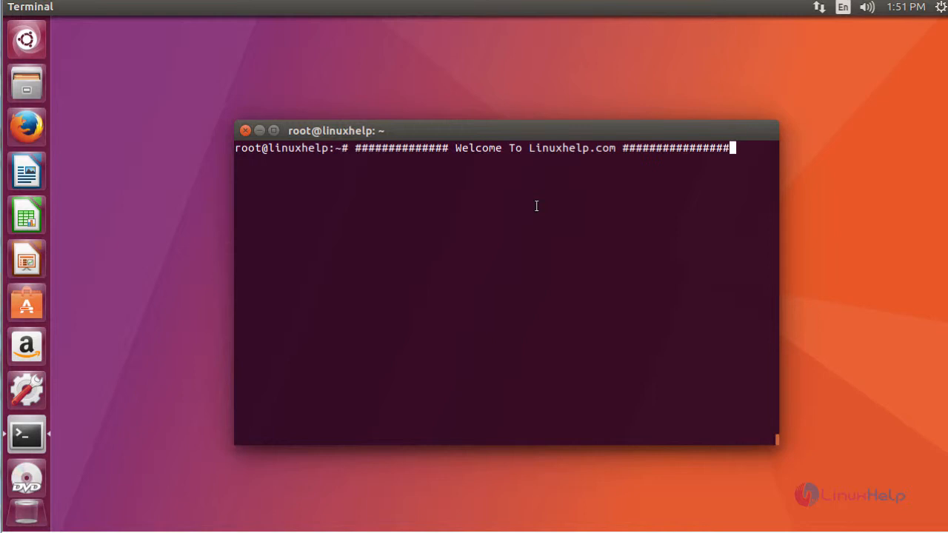
{"action": "key", "text": "Return"}
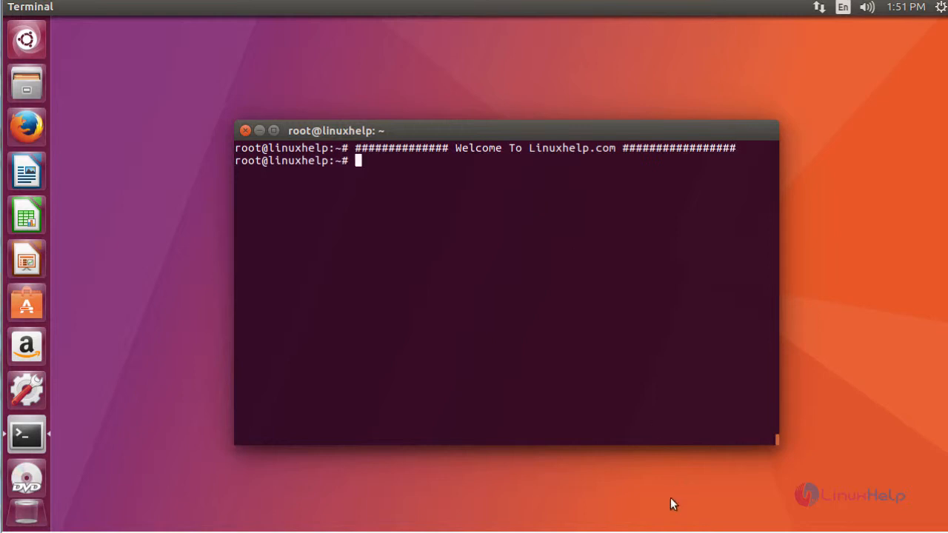
{"action": "mouse_move", "coordinate": [501, 268]}
{"action": "type", "text": "add-apt-repository ppa:kelleyk/emacs"}
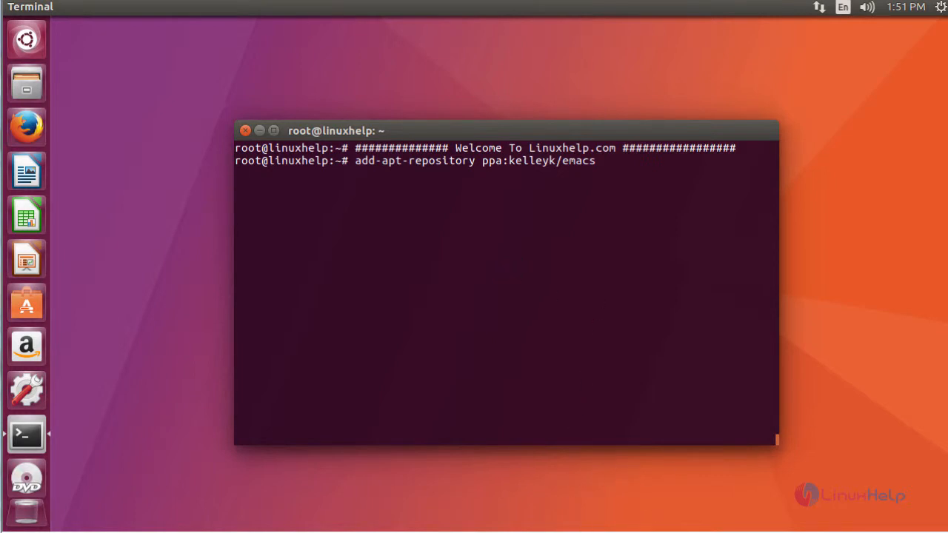
{"action": "key", "text": "Return"}
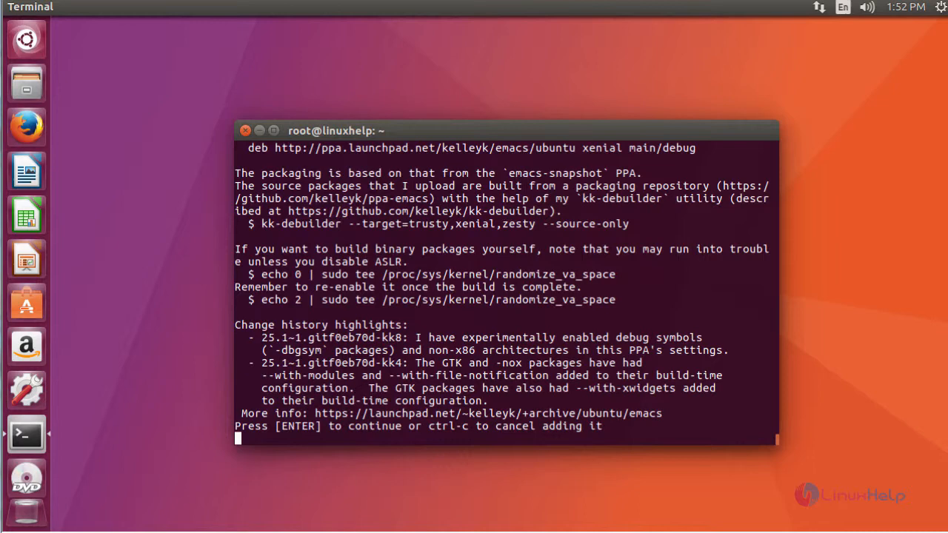
{"action": "key", "text": "Return"}
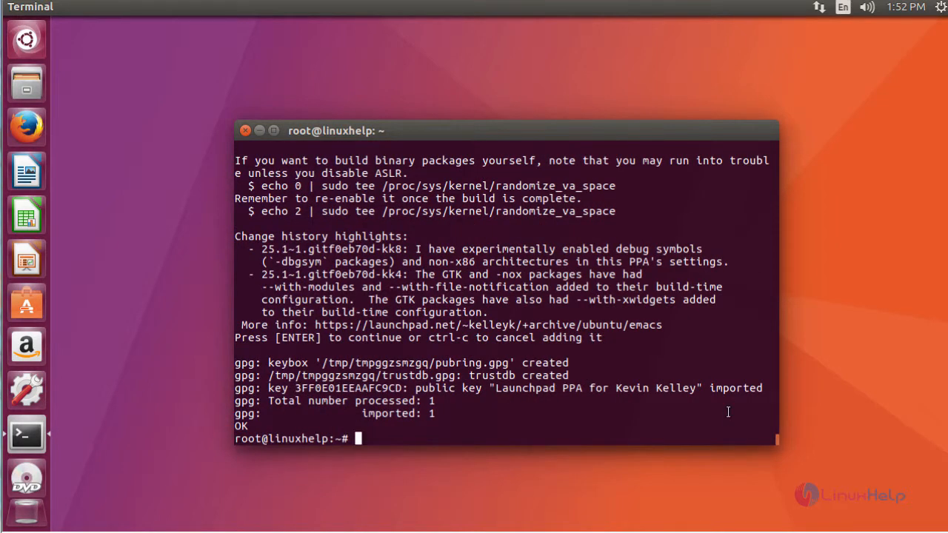
{"action": "type", "text": "ap"}
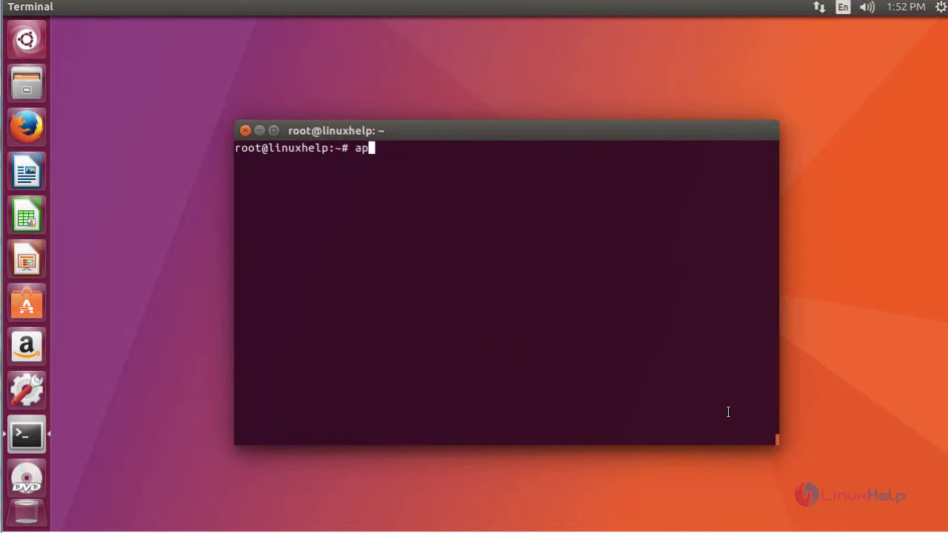
Run apt-get update to refresh the package lists before the emacs25 install attempt.
{"action": "type", "text": "t-get"}
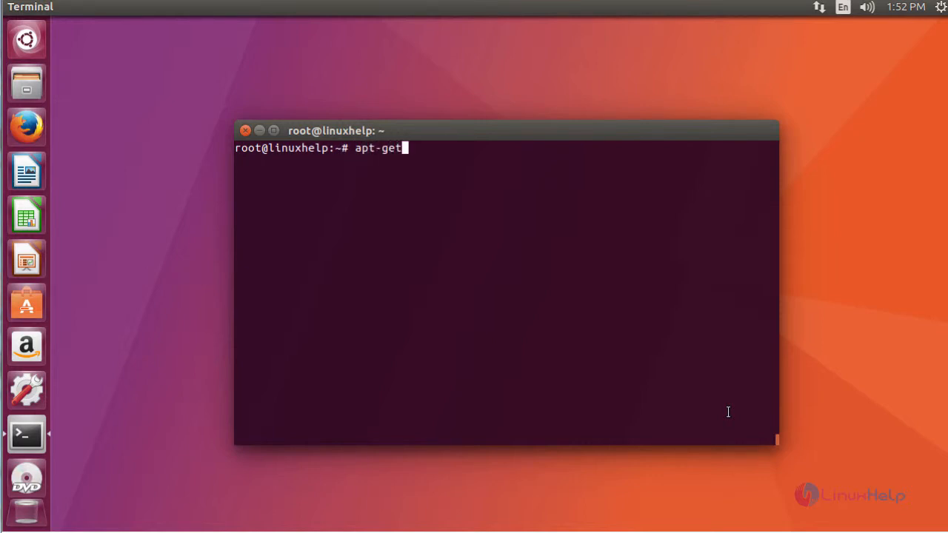
{"action": "type", "text": "up"}
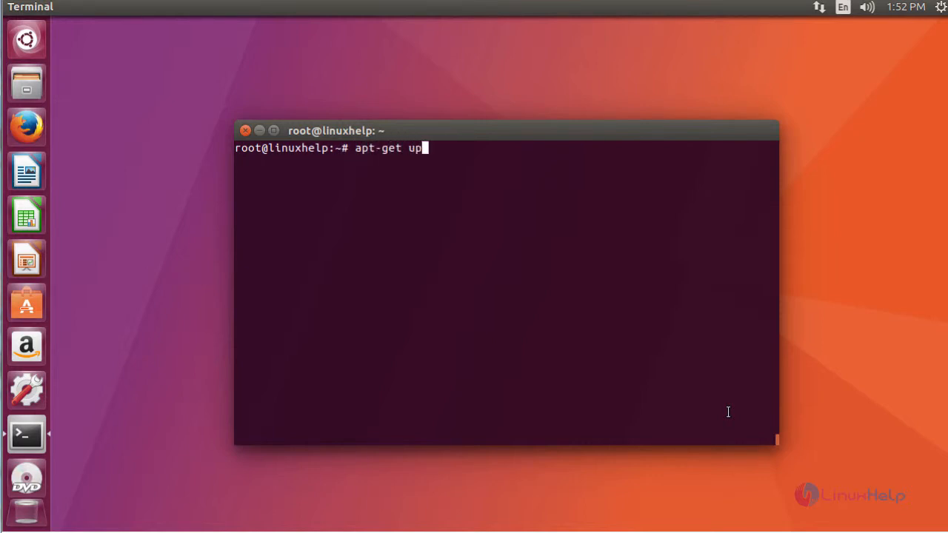
{"action": "type", "text": "apt install emacs25"}
{"action": "key", "text": "Return"}
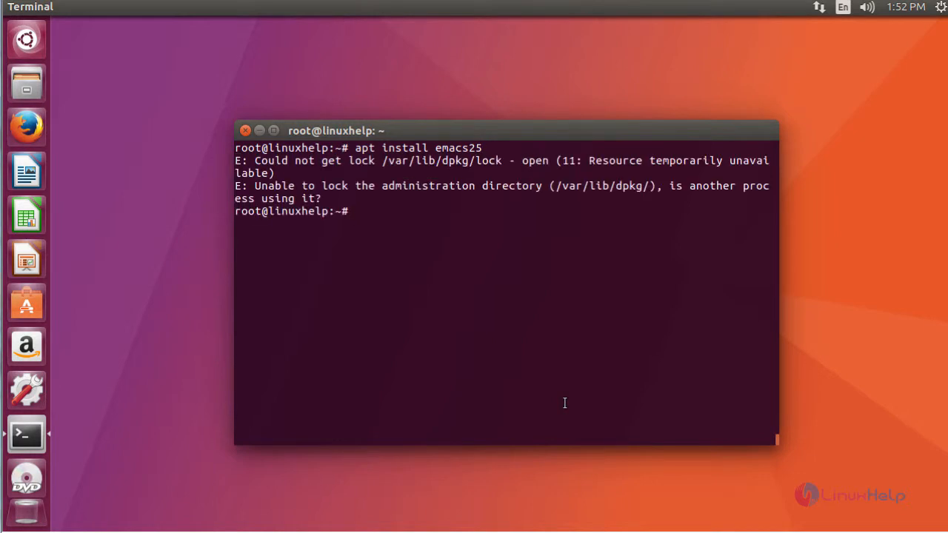
Remove /var/lib/dpkg/lock so the emacs25 install can proceed.
{"action": "type", "text": "rm /v"}
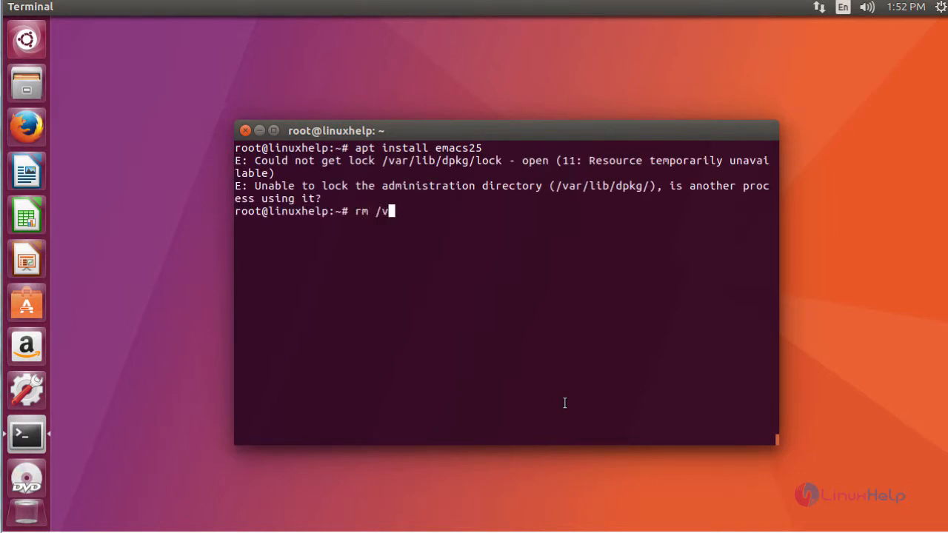
{"action": "type", "text": "ar/lib/"}
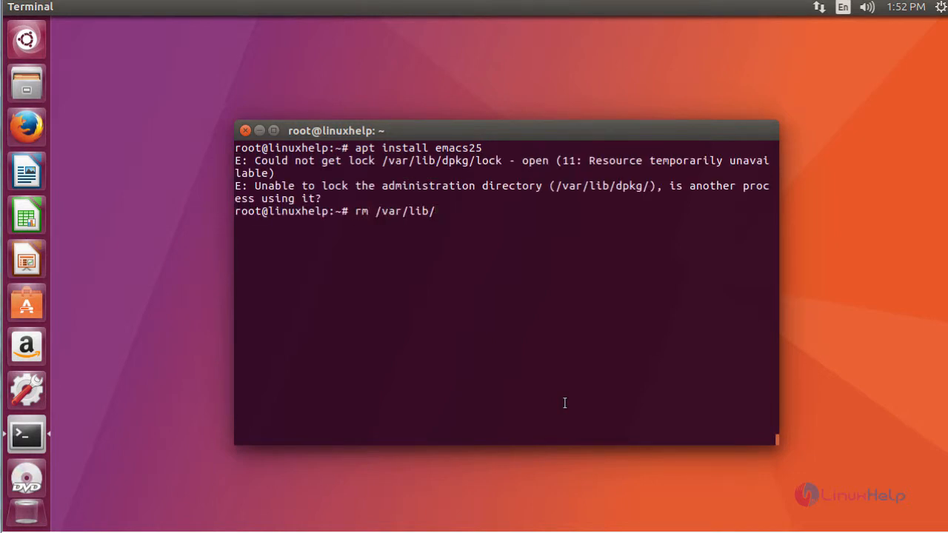
{"action": "type", "text": "dpkg/"}
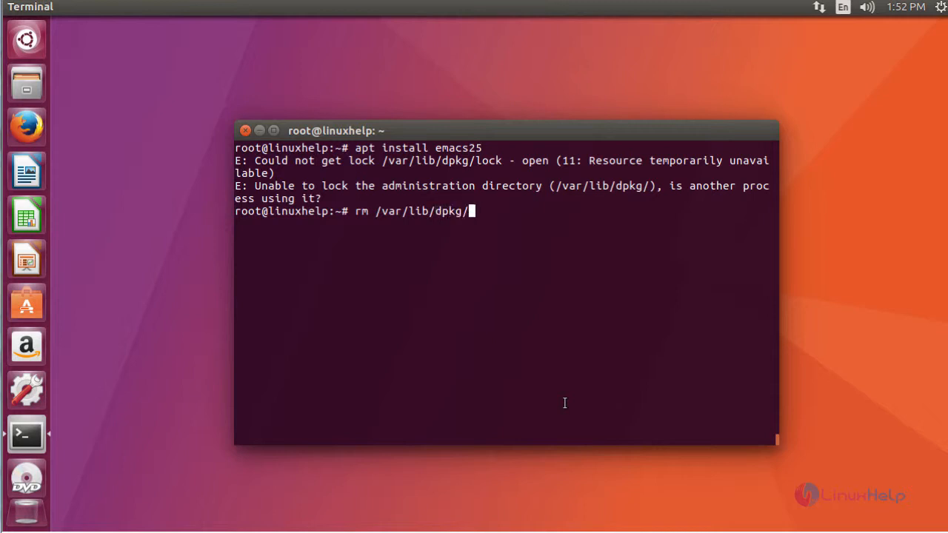
{"action": "key", "text": "Return"}
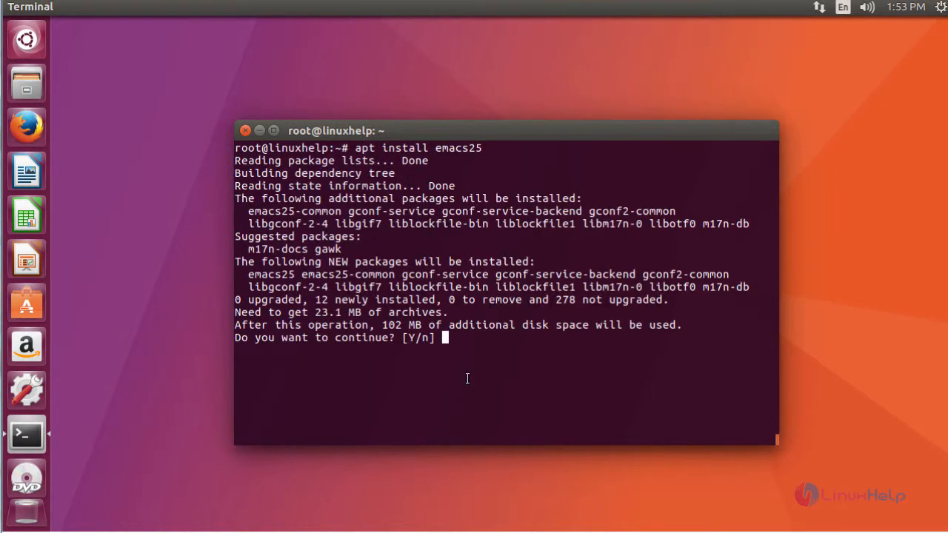
Answer y at the Y/n prompt so emacs25 and its dependencies install.
{"action": "type", "text": "y"}
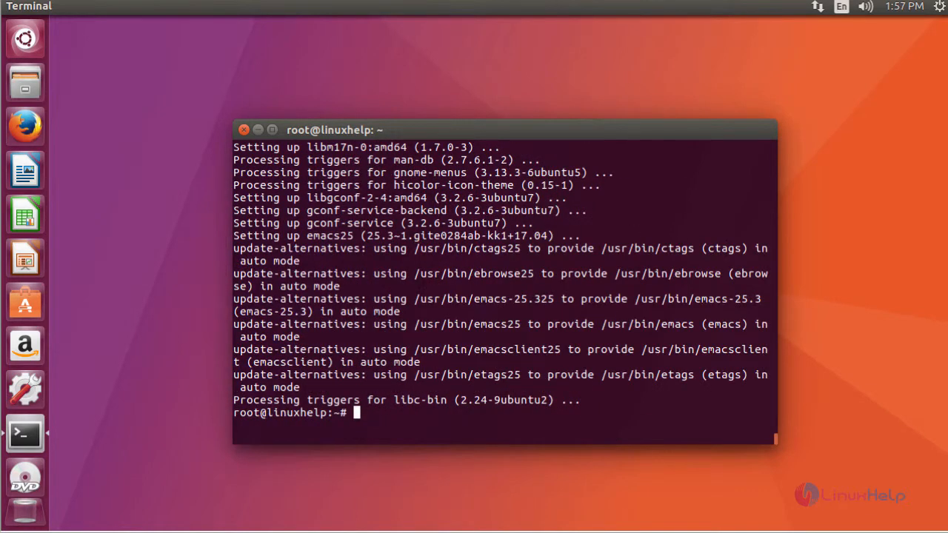
{"action": "mouse_move", "coordinate": [39, 67]}
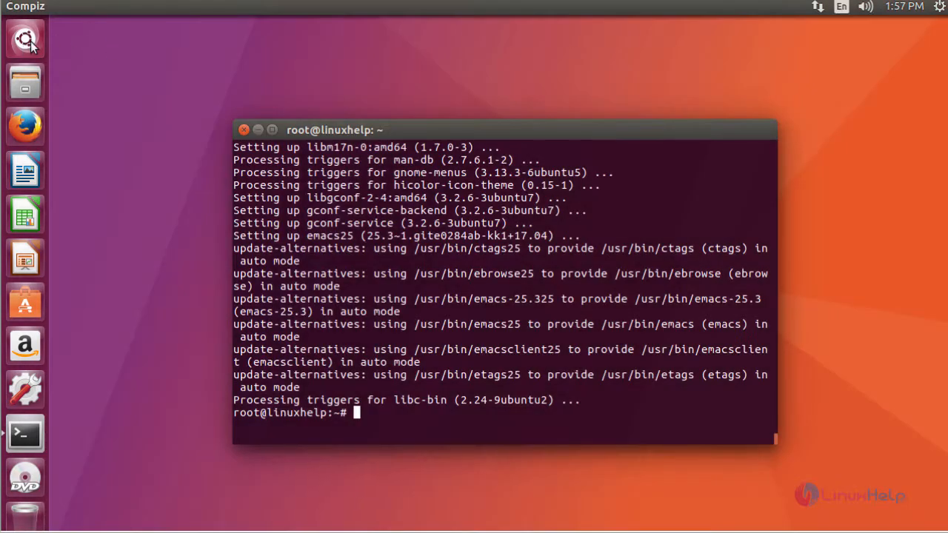
Search the Dash for emacs and launch GNU Emacs 25.3.2 to its welcome screen.
{"action": "left_click", "coordinate": [23, 38]}
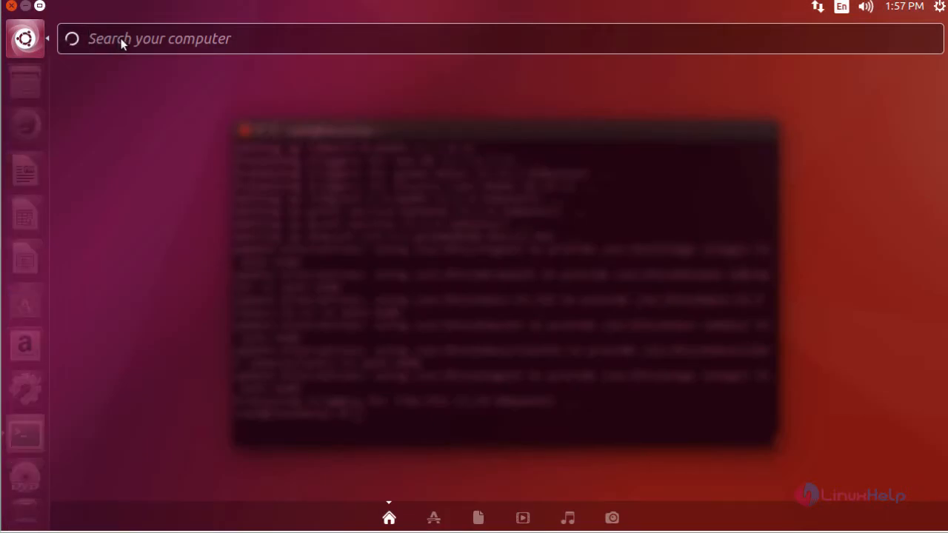
{"action": "type", "text": "e"}
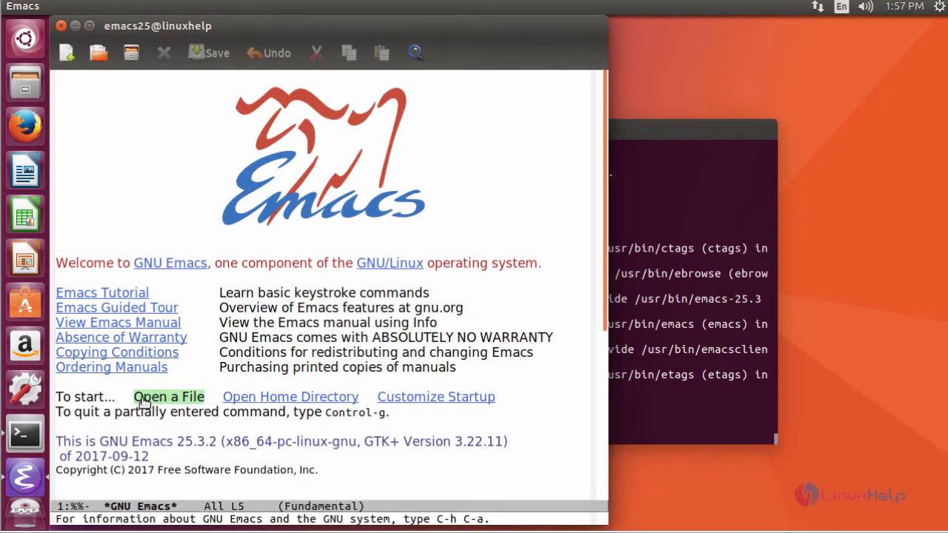
{"action": "mouse_move", "coordinate": [169, 397]}
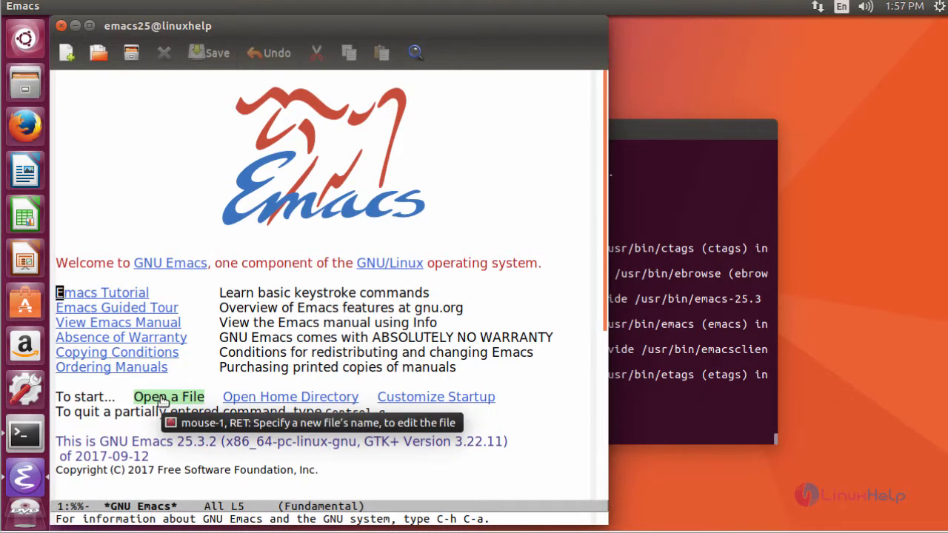
{"action": "mouse_move", "coordinate": [382, 367]}
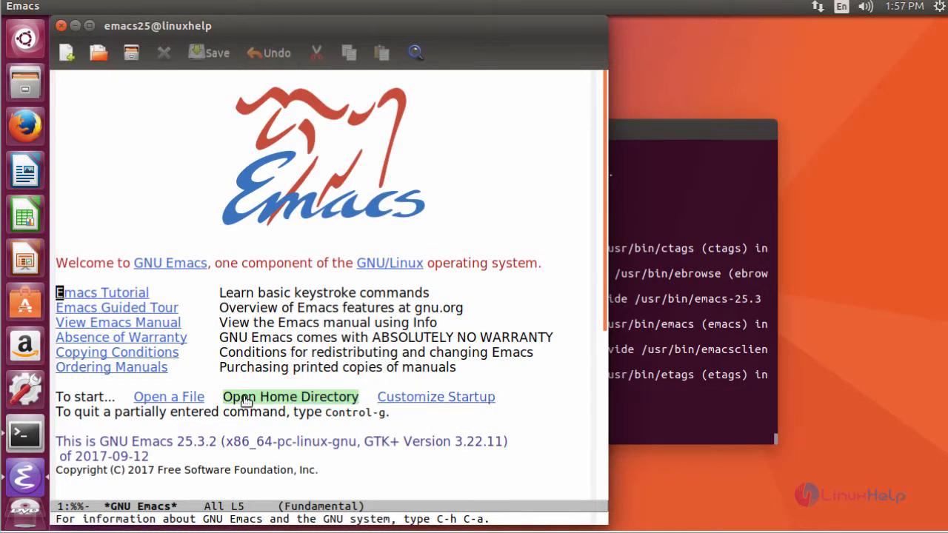
{"action": "scroll", "scroll_direction": "down", "scroll_amount": 3}
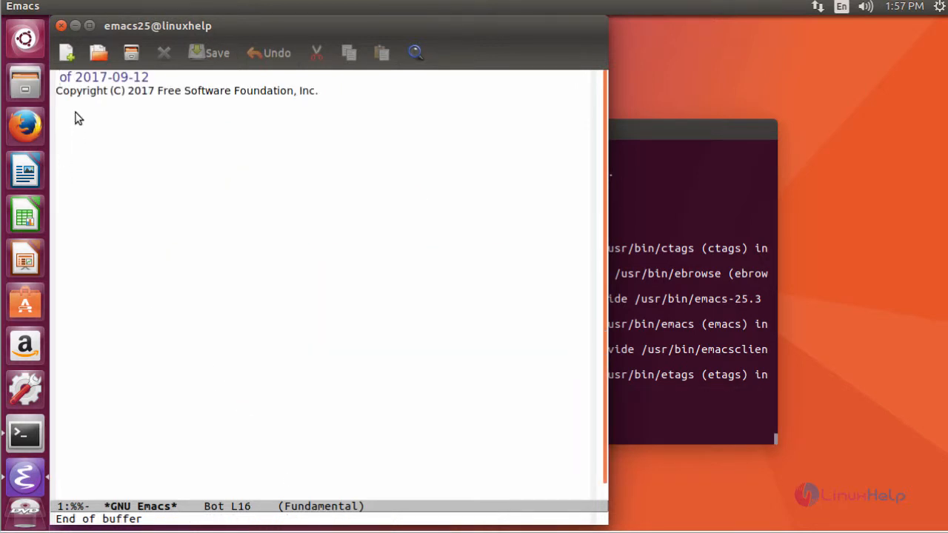
{"action": "mouse_move", "coordinate": [116, 143]}
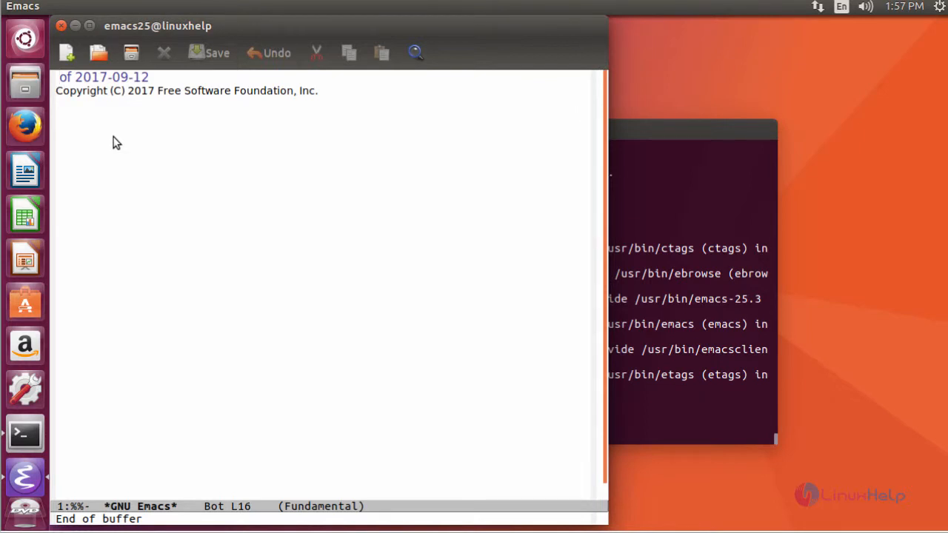
{"action": "mouse_move", "coordinate": [126, 186]}
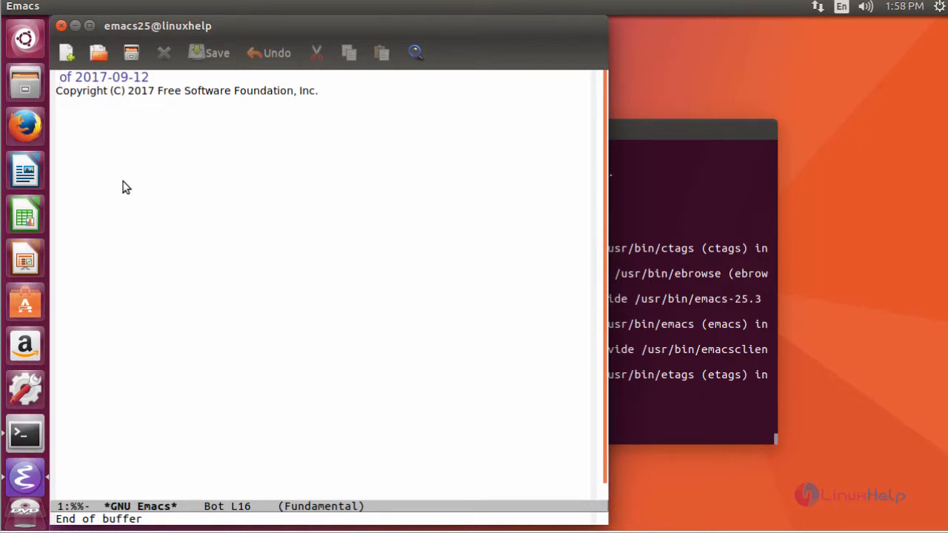